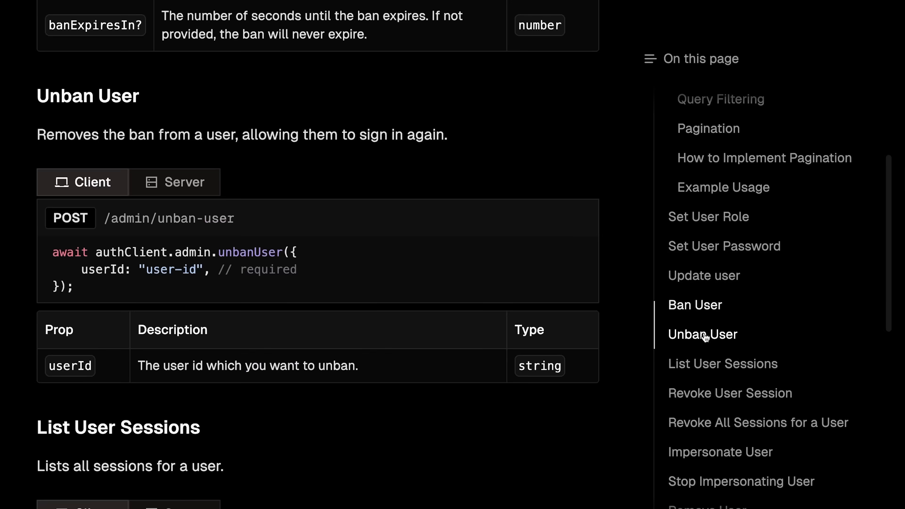
pyautogui.scroll(-3)
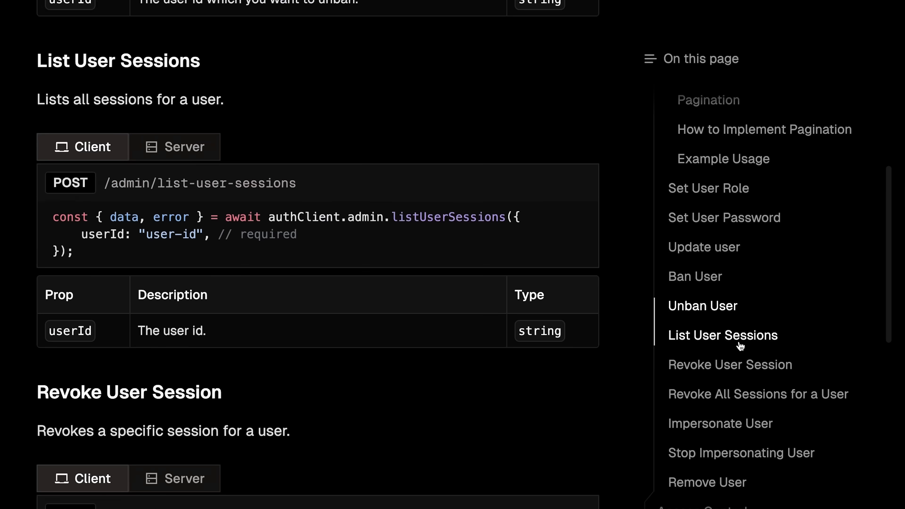